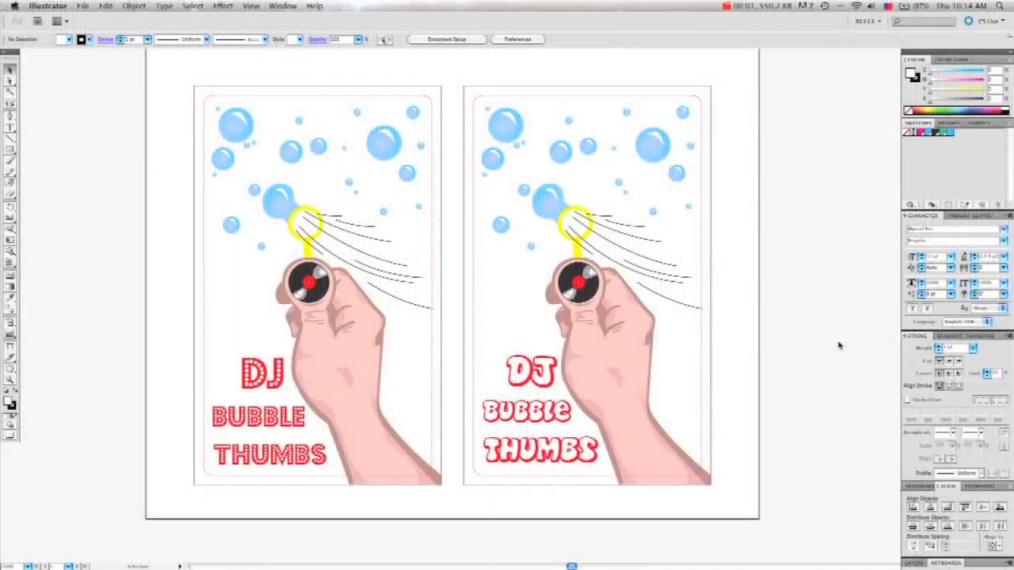
pyautogui.moveTo(807, 79)
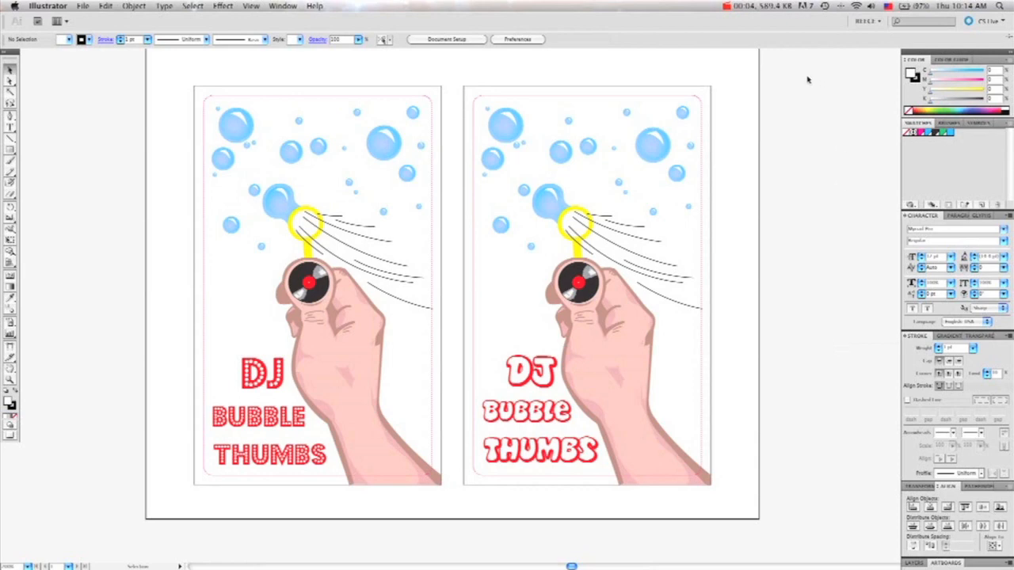
pyautogui.moveTo(117, 536)
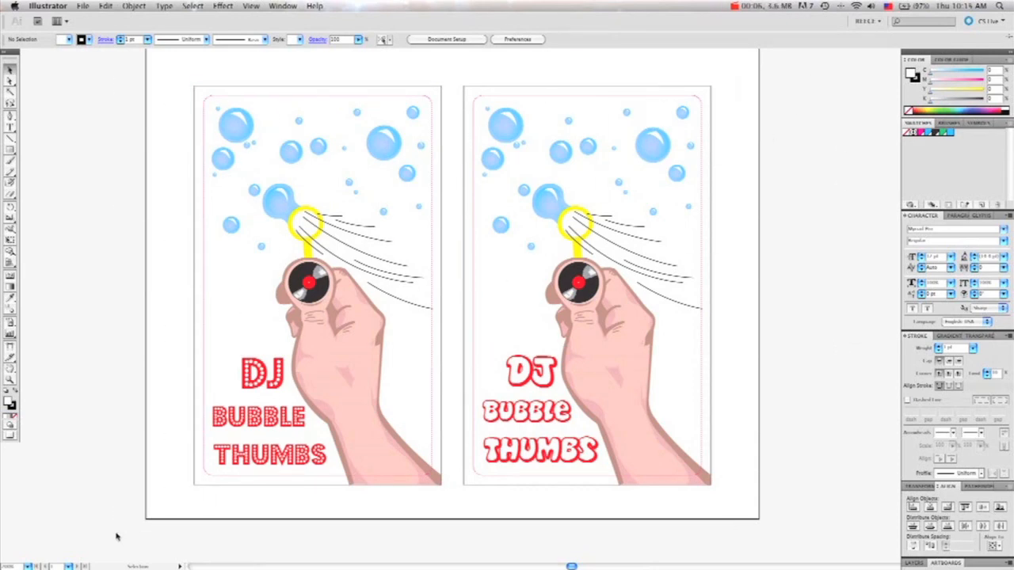
# Step: Select all DJ Bubble Thumbs artwork across both artboards with Cmd+A
pyautogui.press('cmd+a')
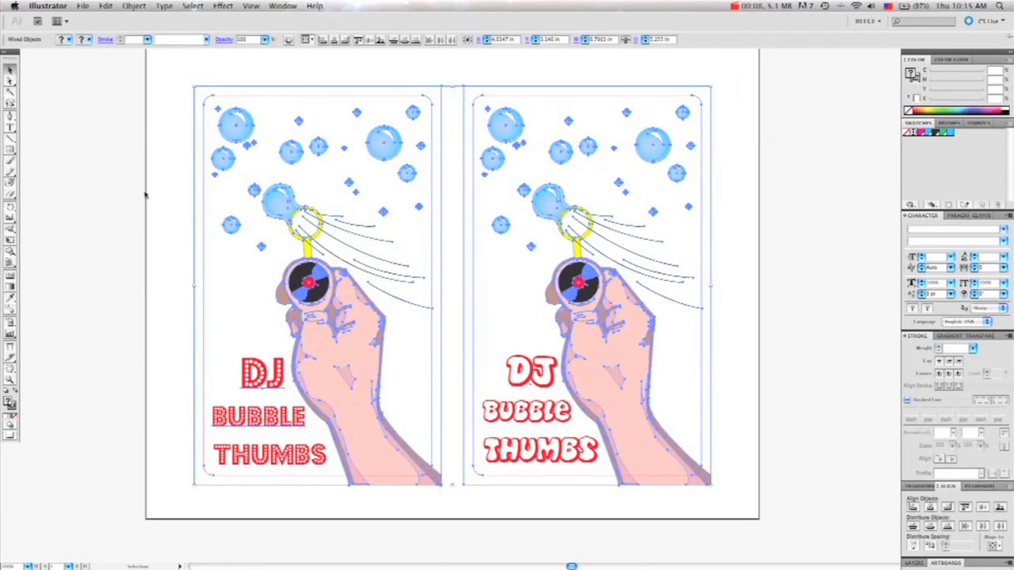
pyautogui.click(165, 6)
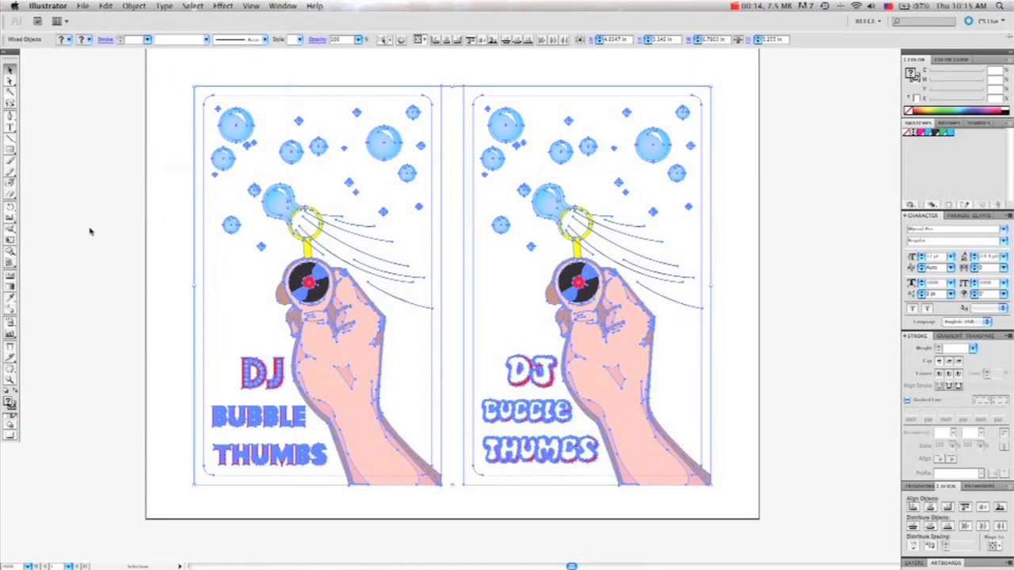
# Step: Start Save As from the File menu to store the design as an Adobe PDF on the Desktop
pyautogui.click(82, 6)
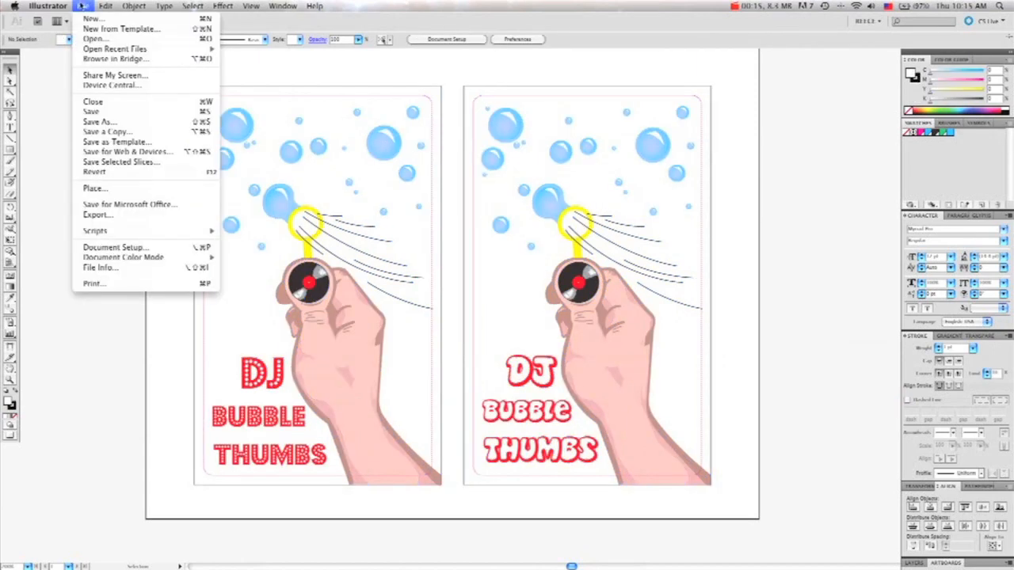
pyautogui.moveTo(98, 121)
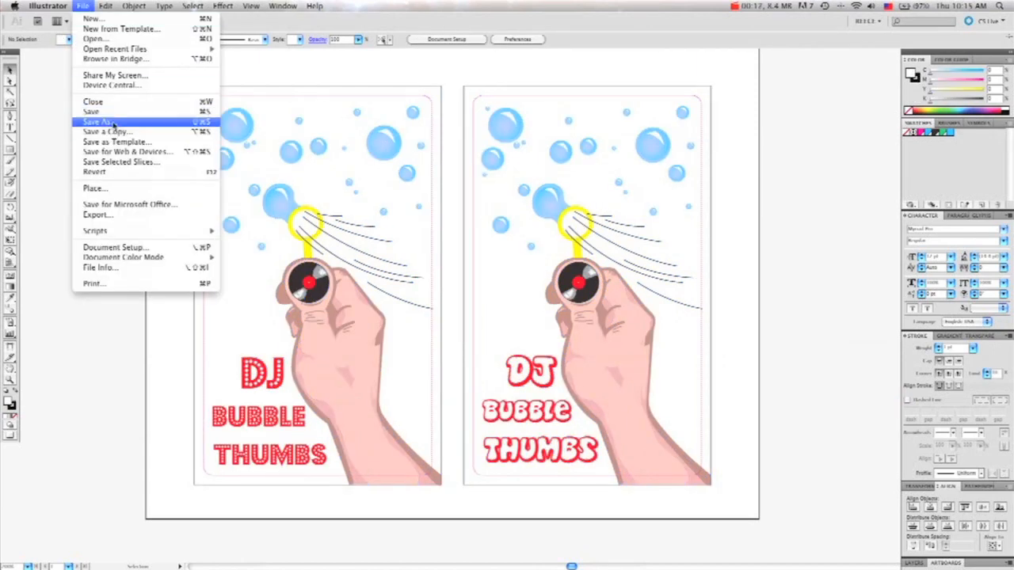
pyautogui.click(104, 120)
pyautogui.write('AIpdf.pdf')
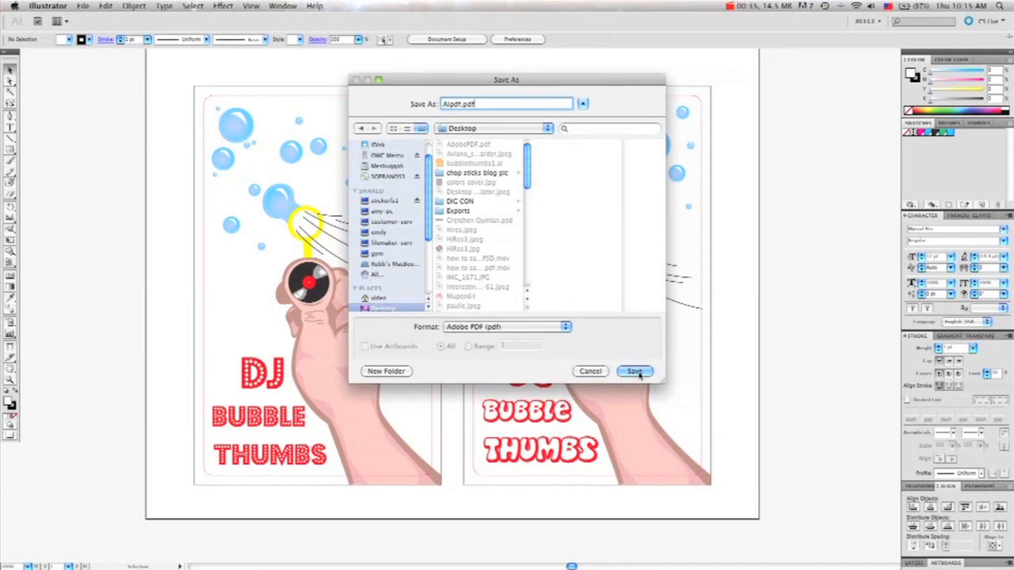
pyautogui.click(634, 371)
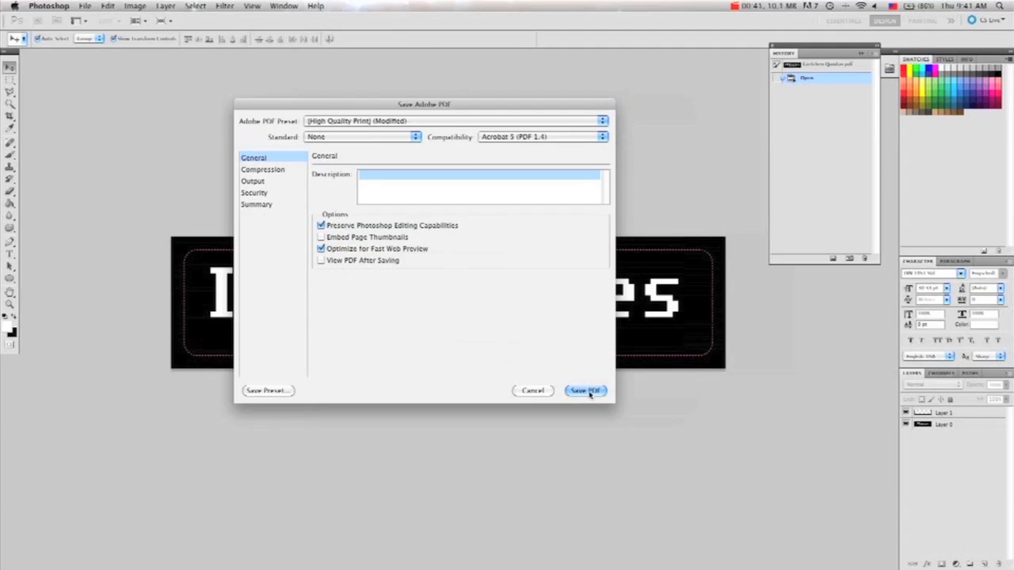
pyautogui.moveTo(586, 390)
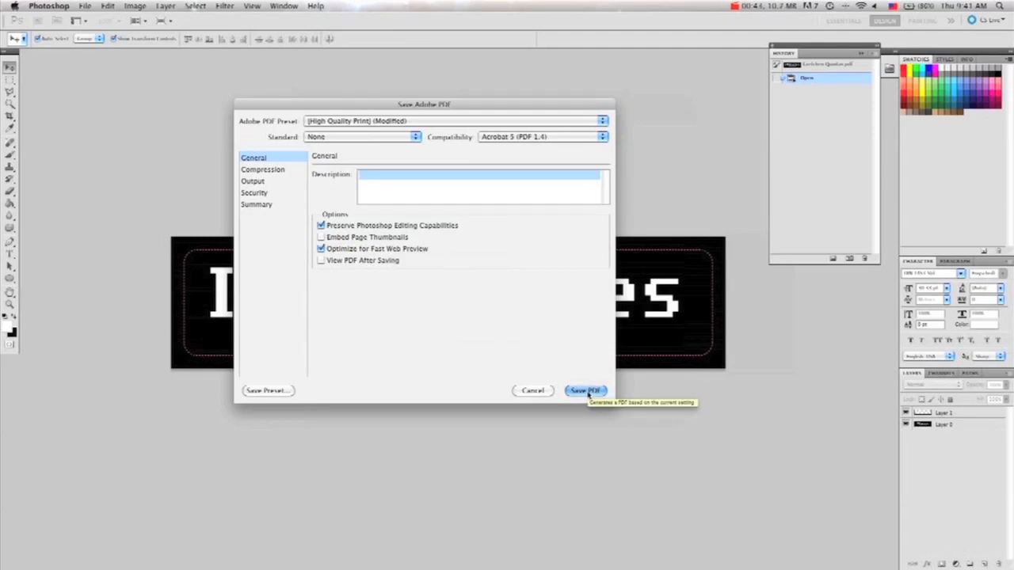
# Step: Save the I ♥ Binaries banner as an Adobe PDF preserving Photoshop editing capabilities
pyautogui.click(586, 390)
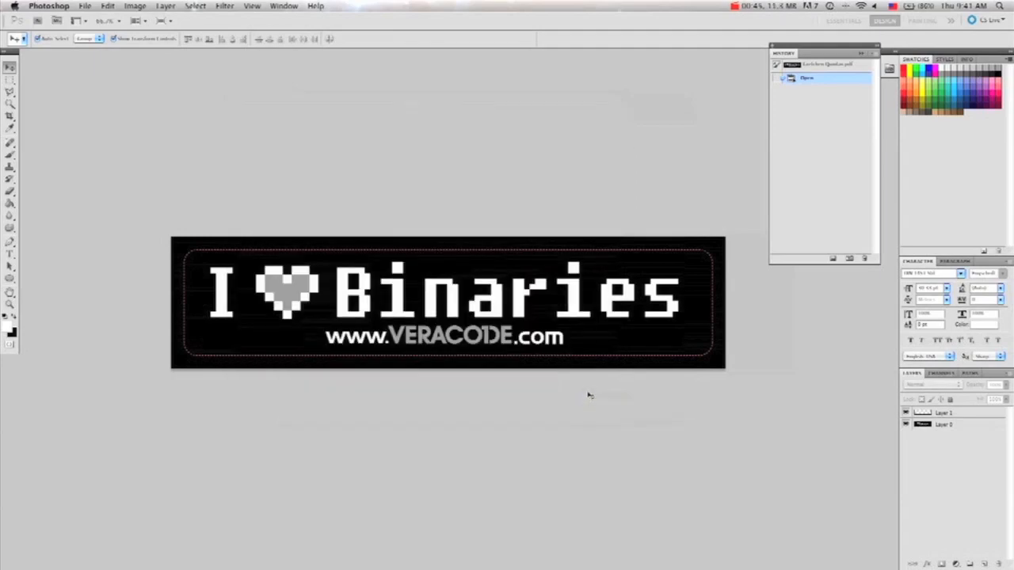